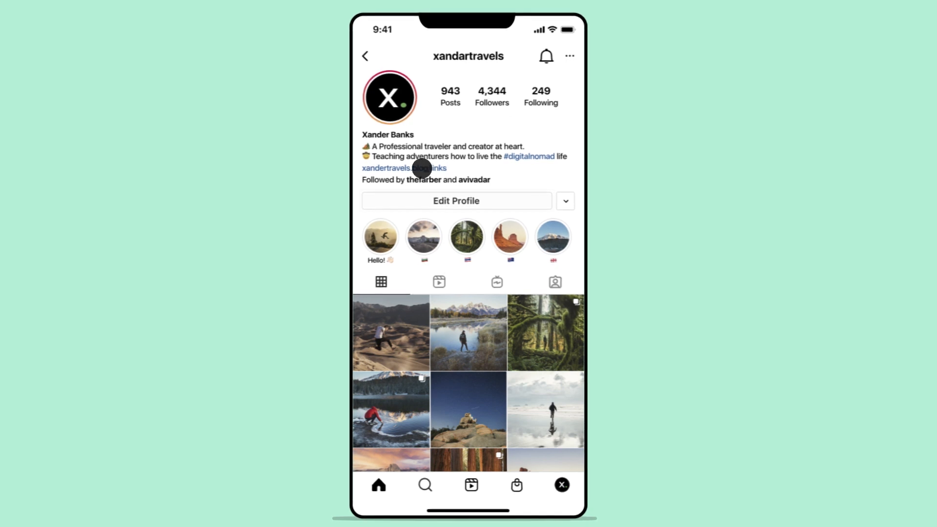
Leave the Role Manager settings for the Elementor blog's latest articles
left_click(403, 168)
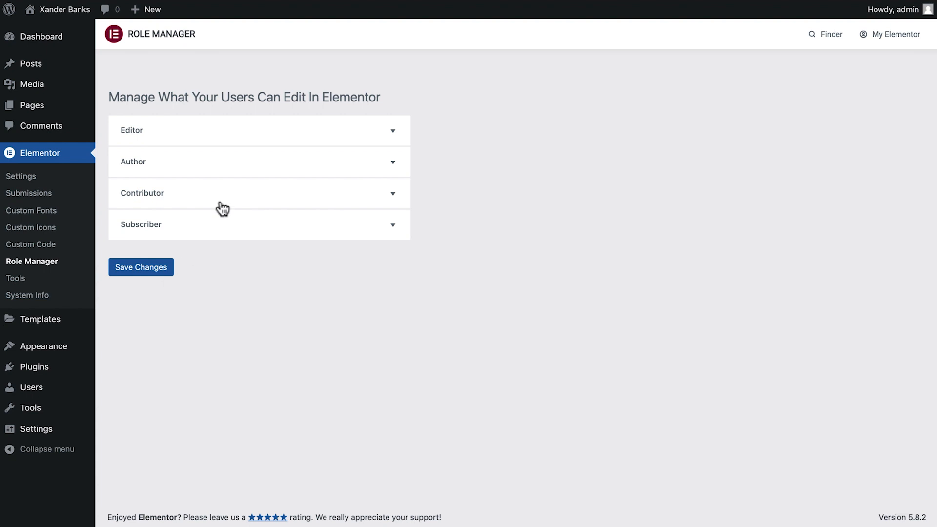
mouse_move(282, 168)
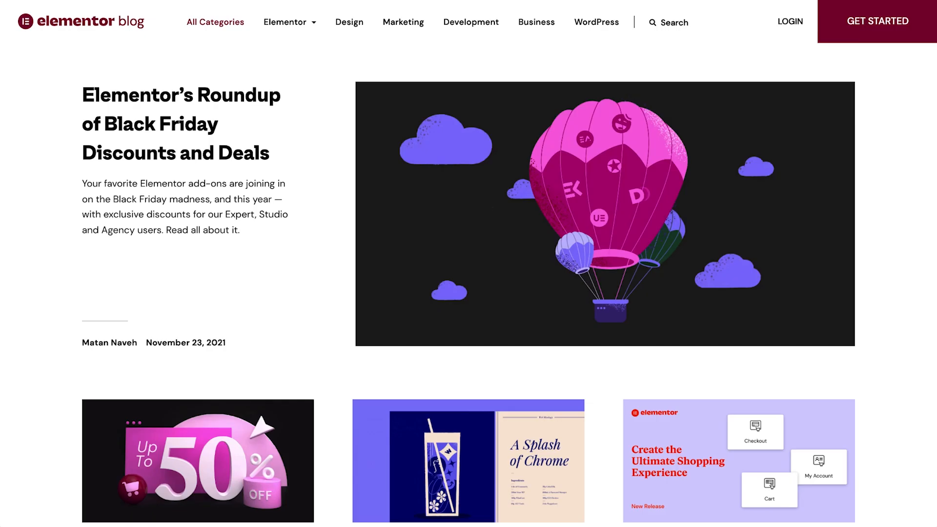
scroll("down", 3)
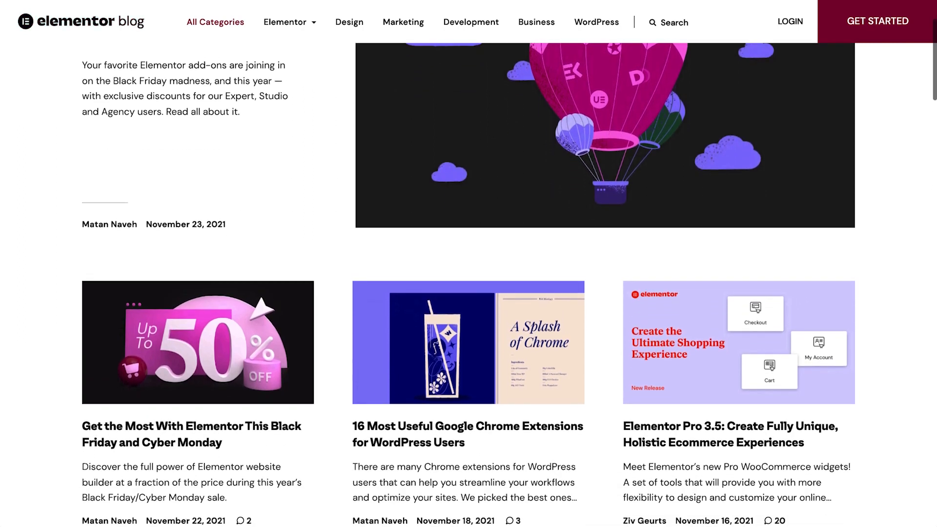
scroll("down", 3)
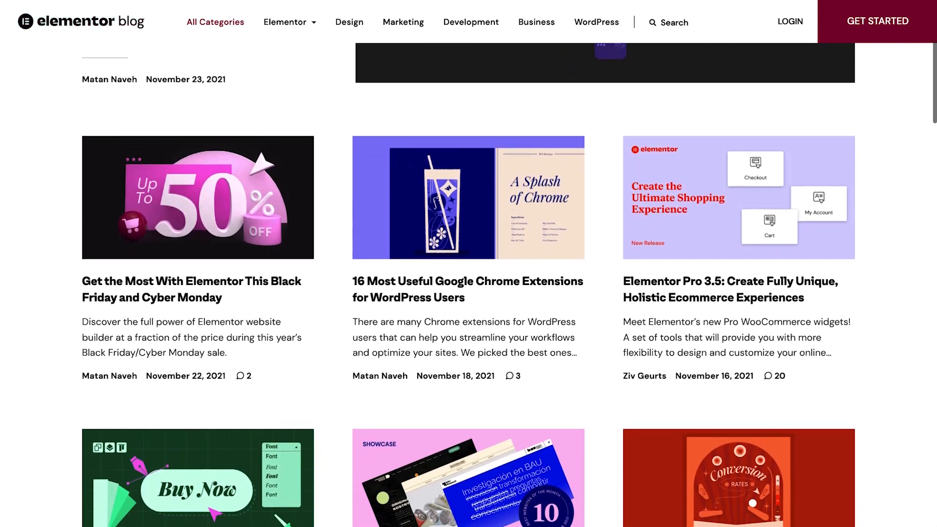
scroll("down", 3)
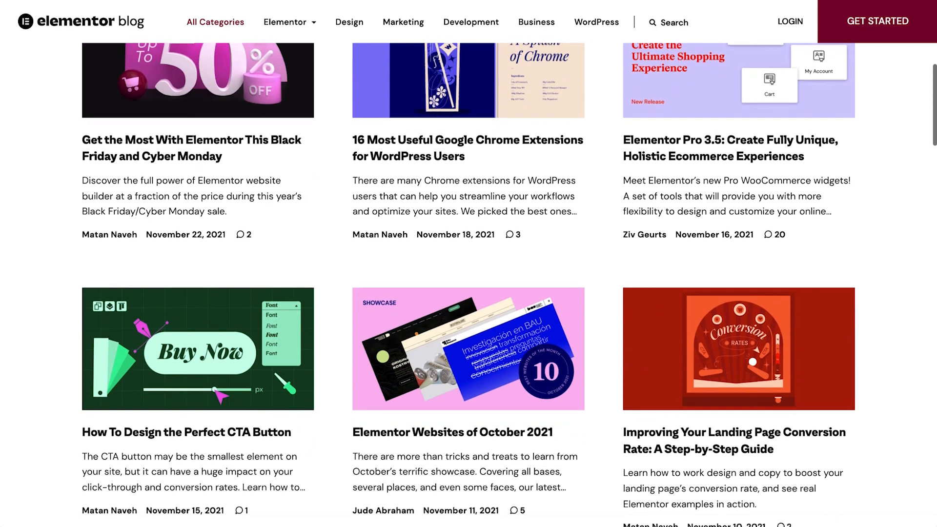
scroll("down", 3)
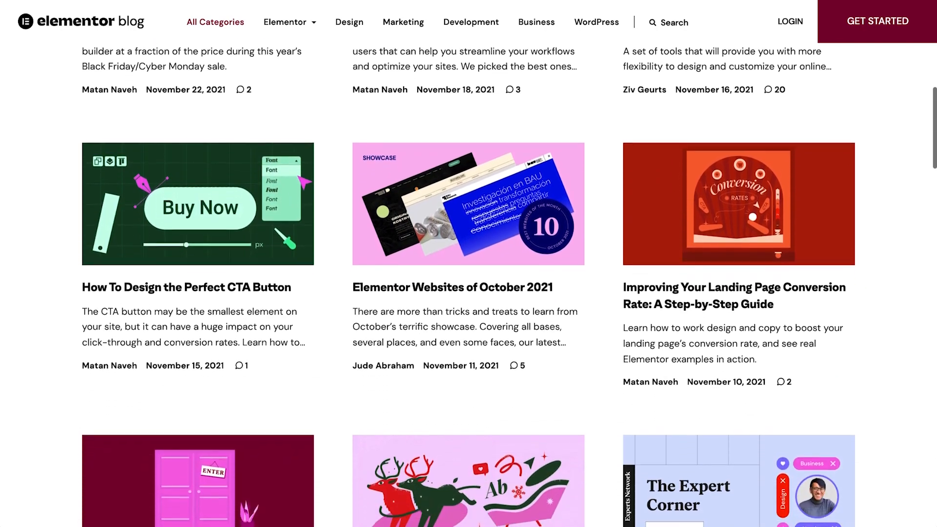
scroll("down", 3)
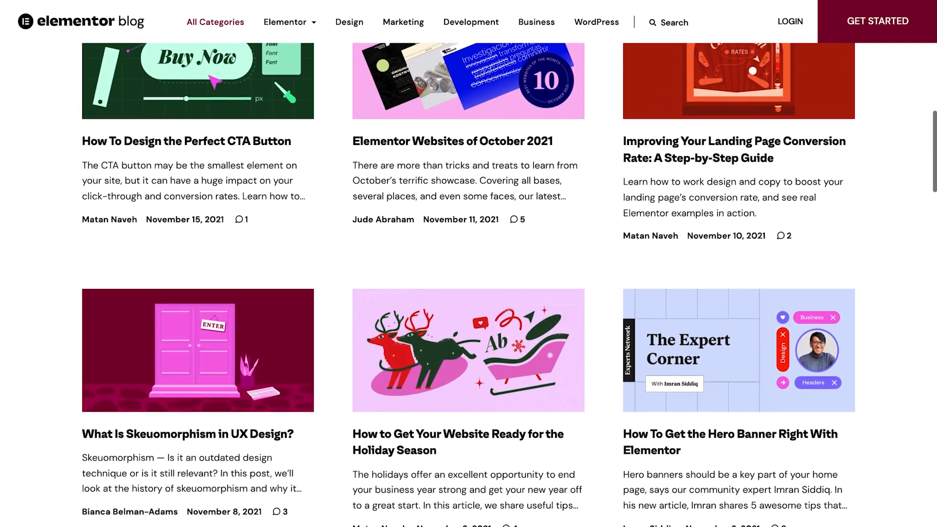
scroll("down", 3)
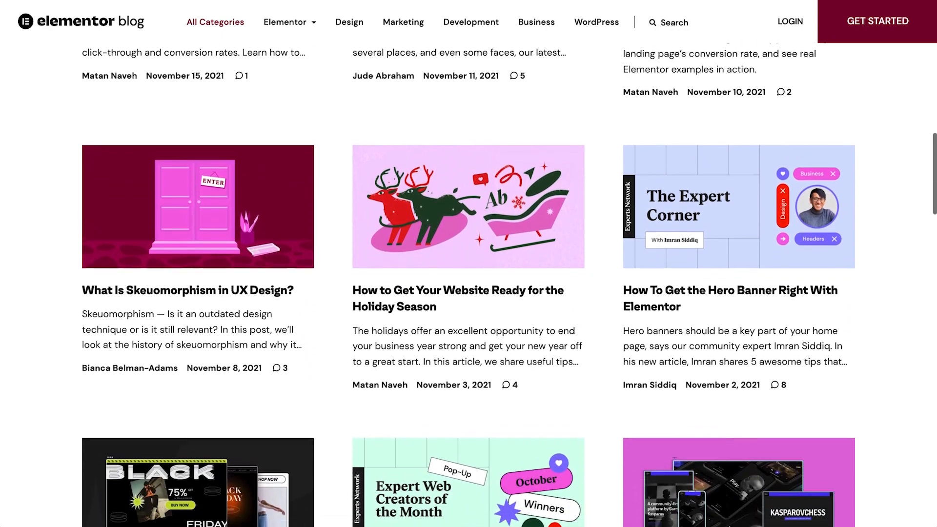
scroll("down", 3)
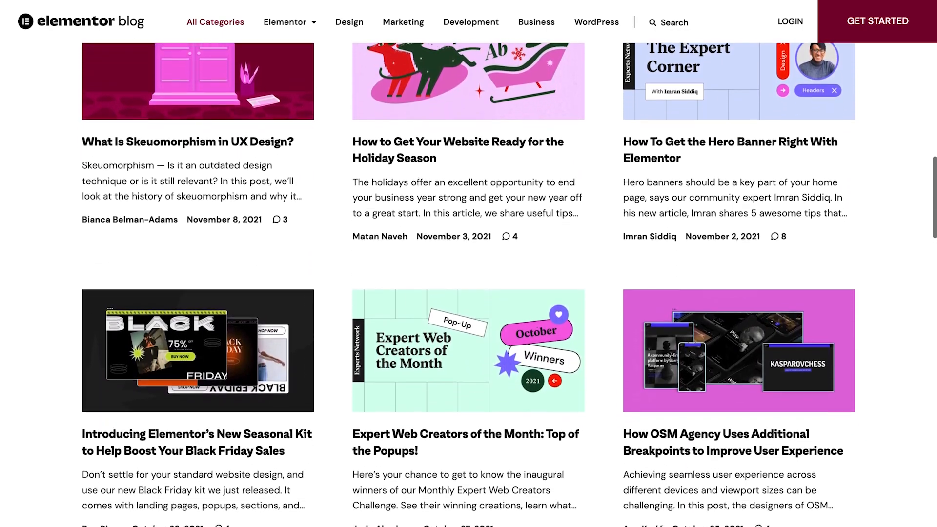
scroll("down", 3)
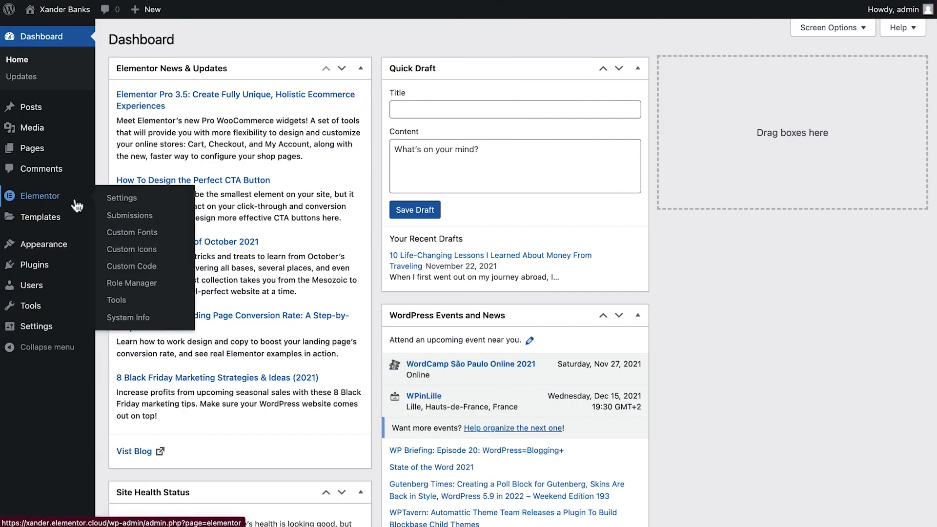
mouse_move(131, 283)
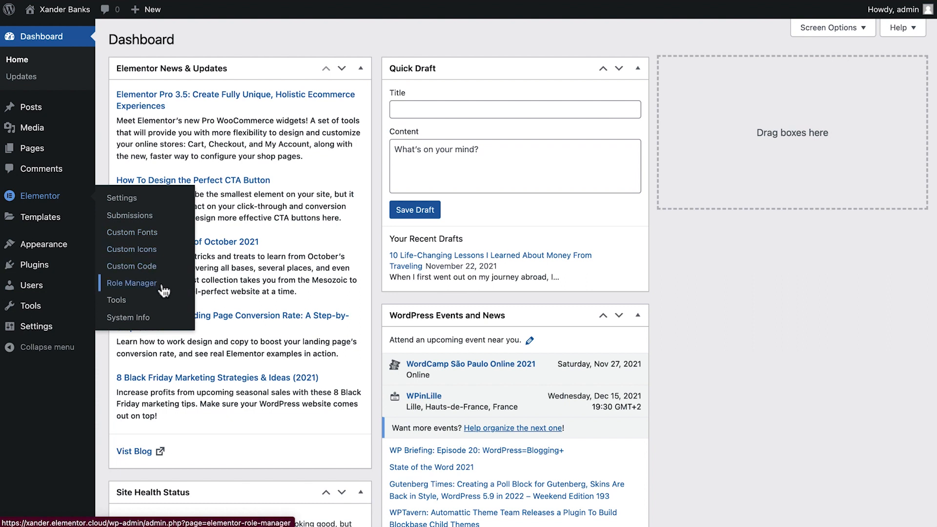
Open Elementor's Role Manager and expand the Editor role's access options
left_click(132, 283)
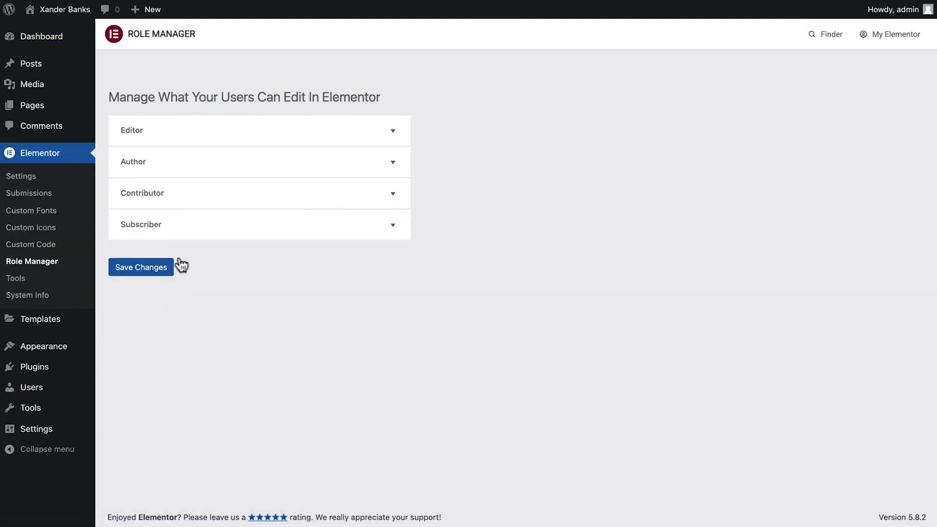
mouse_move(281, 135)
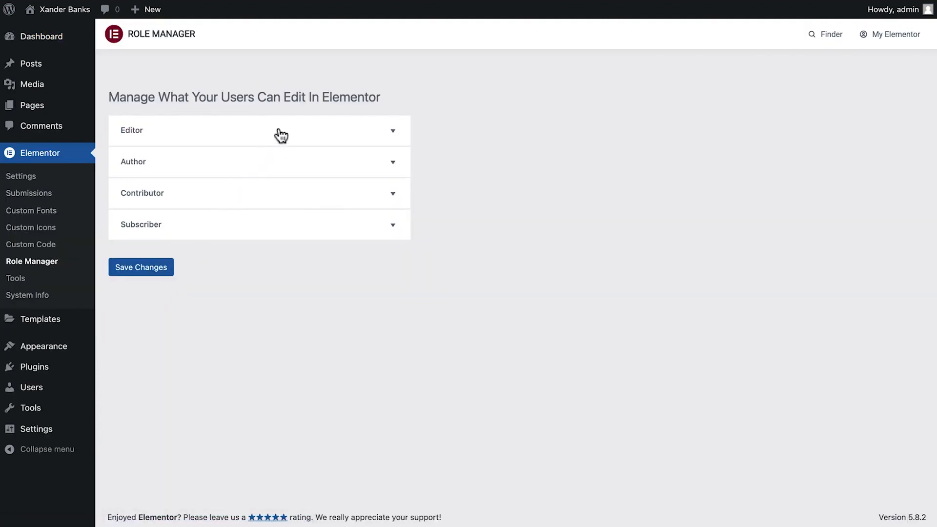
mouse_move(283, 197)
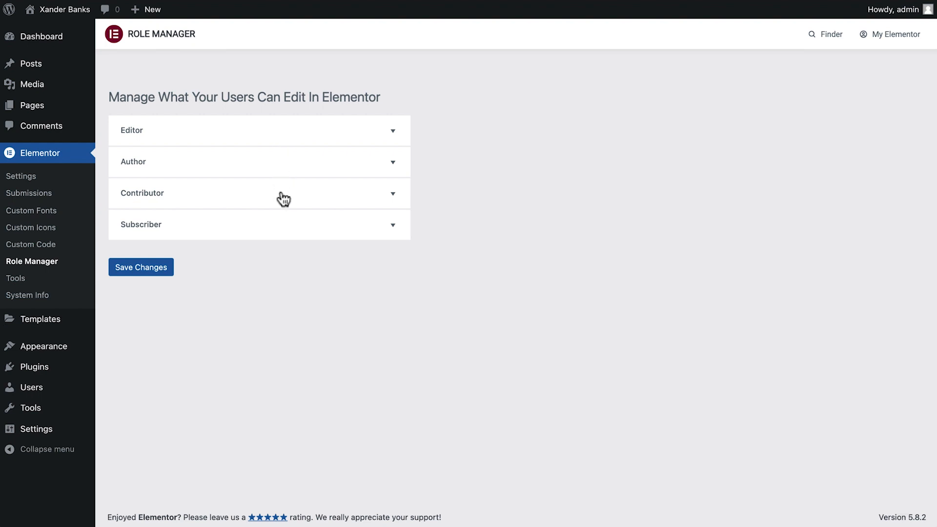
mouse_move(288, 232)
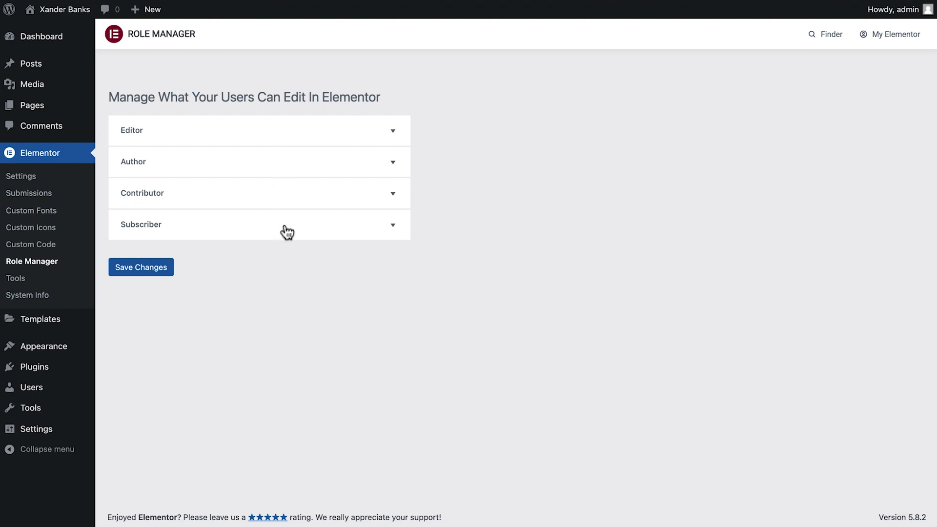
left_click(259, 130)
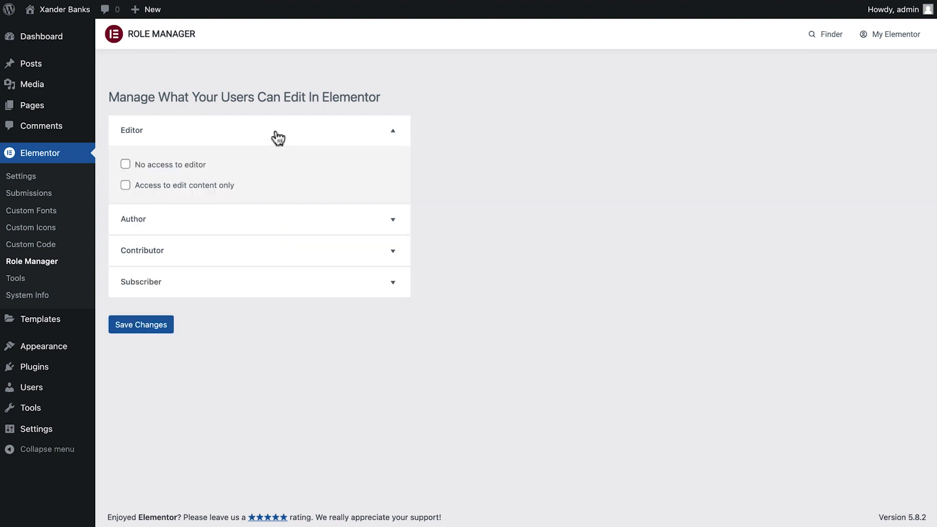
mouse_move(125, 165)
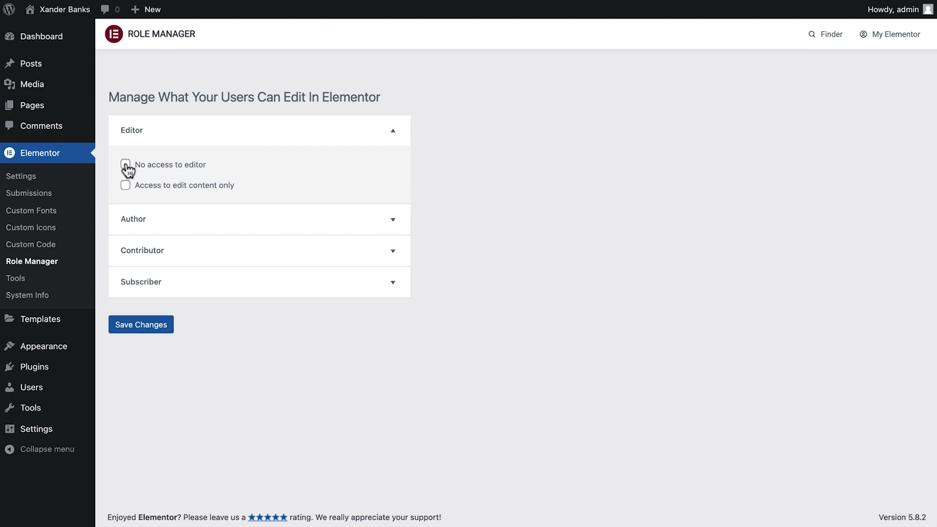
Tick 'No access to editor' for the Editor role
left_click(125, 165)
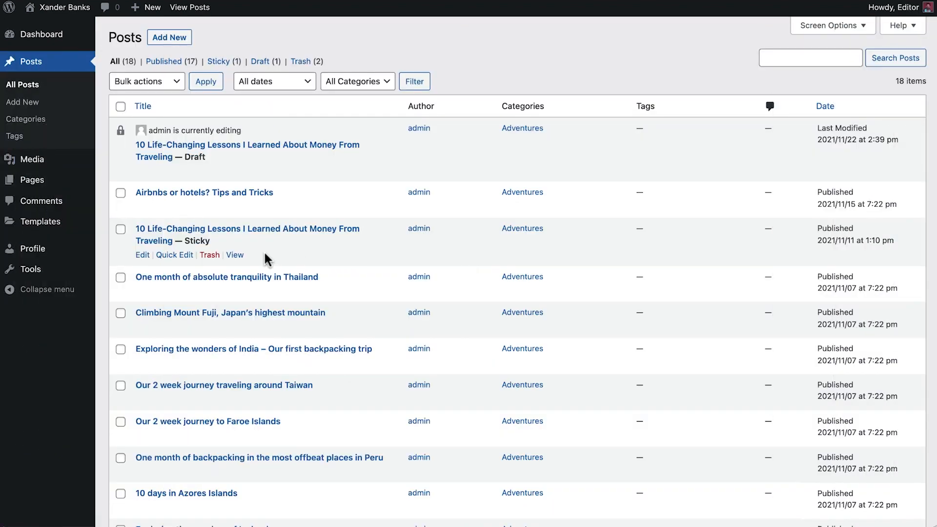
mouse_move(263, 258)
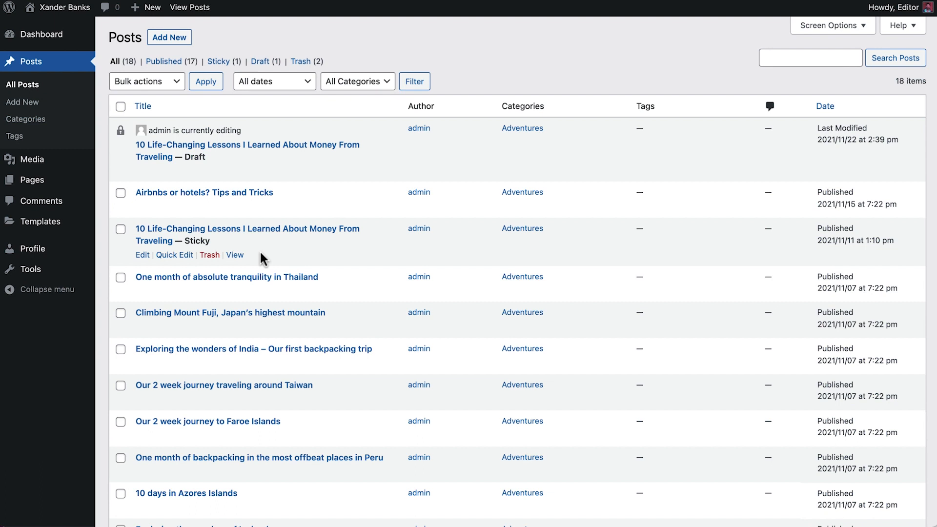
mouse_move(83, 188)
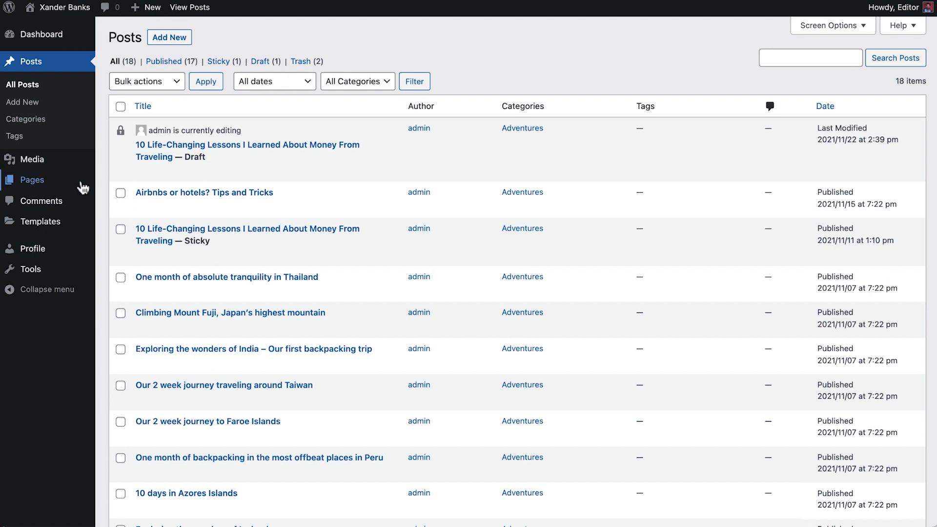
Go from All Posts to the All Pages list as an Editor-role user
left_click(32, 180)
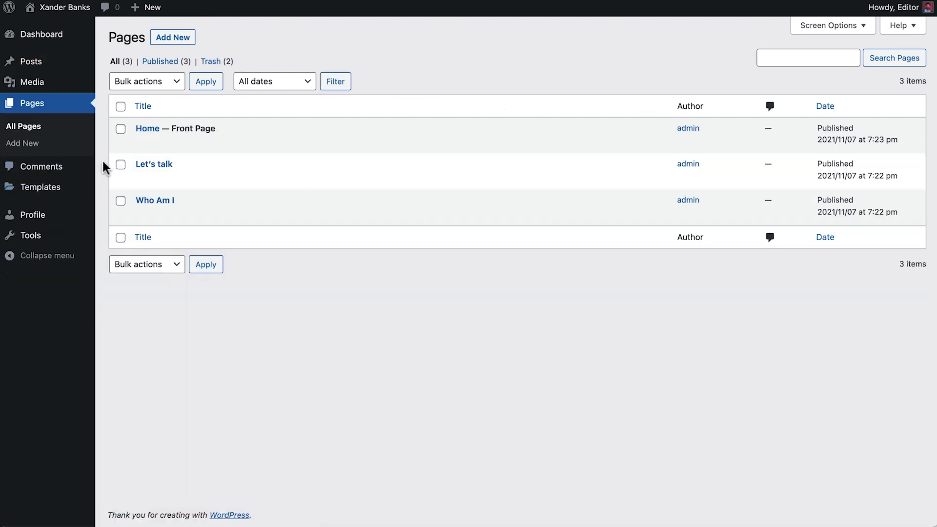
left_click(147, 128)
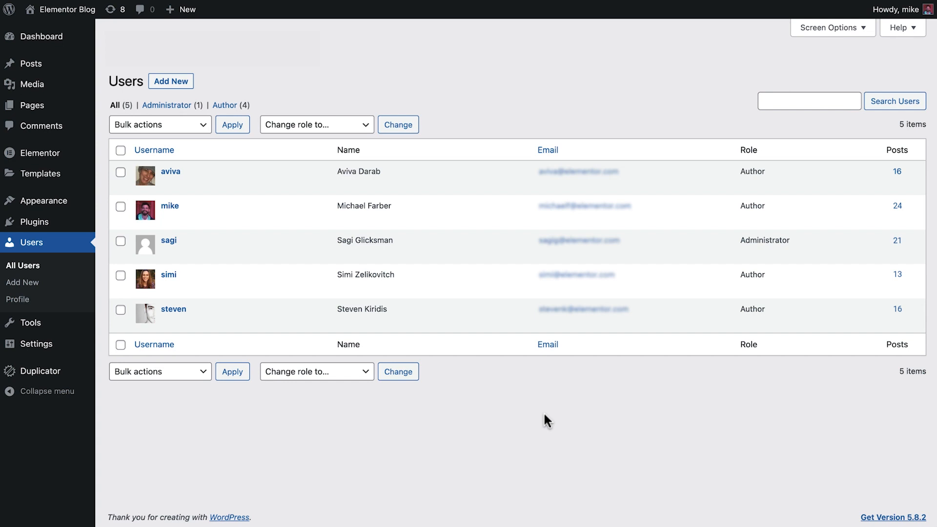
mouse_move(367, 389)
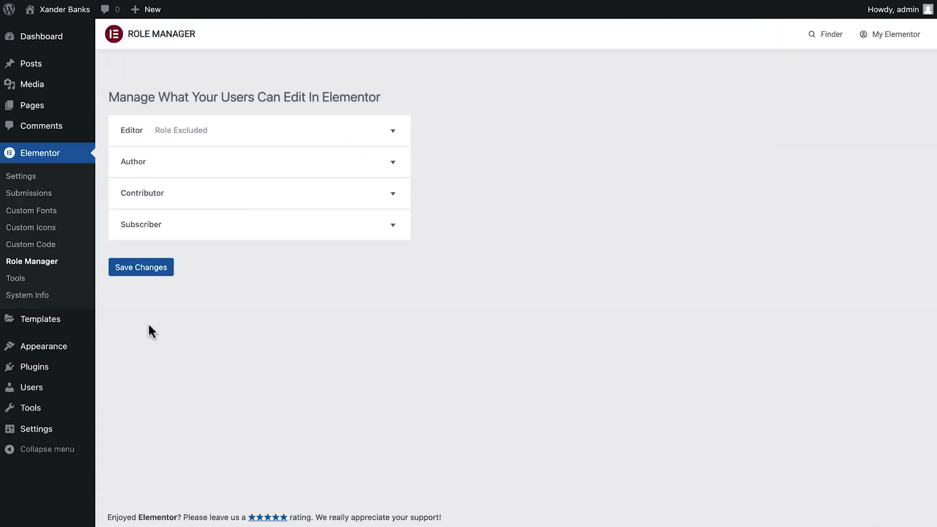
Expand the Author role and tick 'Access to edit content only'
left_click(259, 161)
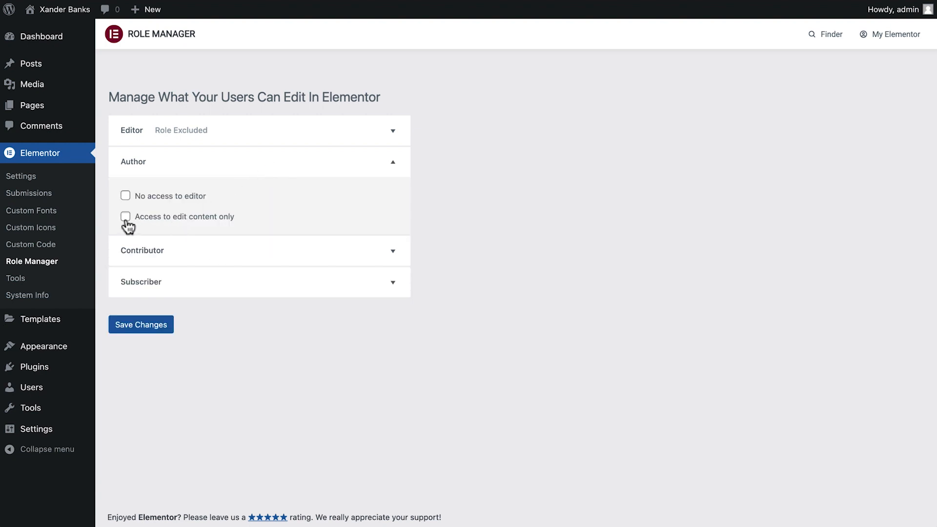
left_click(126, 217)
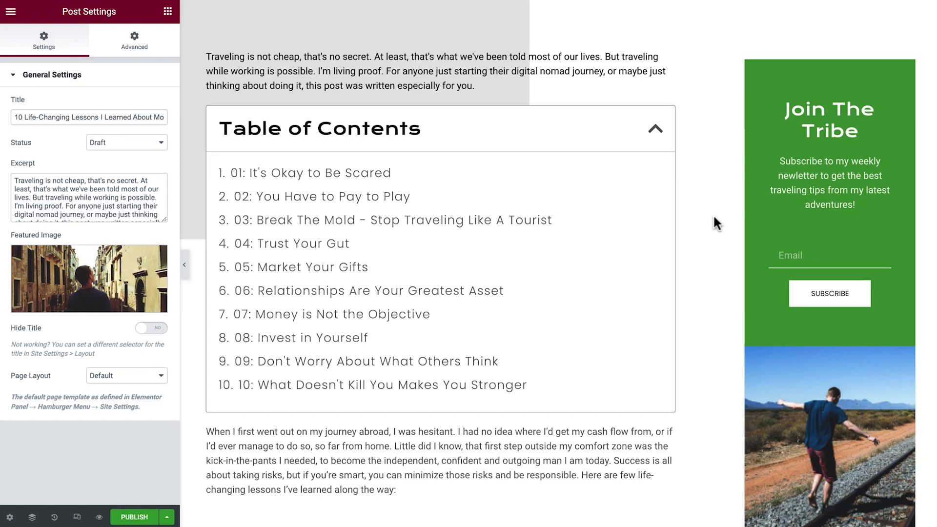
Scroll to the intro Text Editor paragraph and check the available panel options
scroll("down", 3)
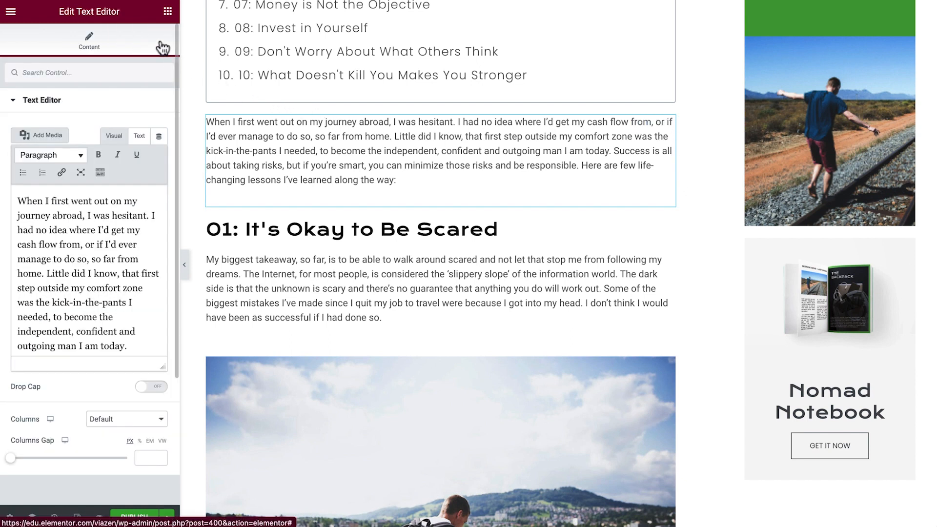
left_click(167, 11)
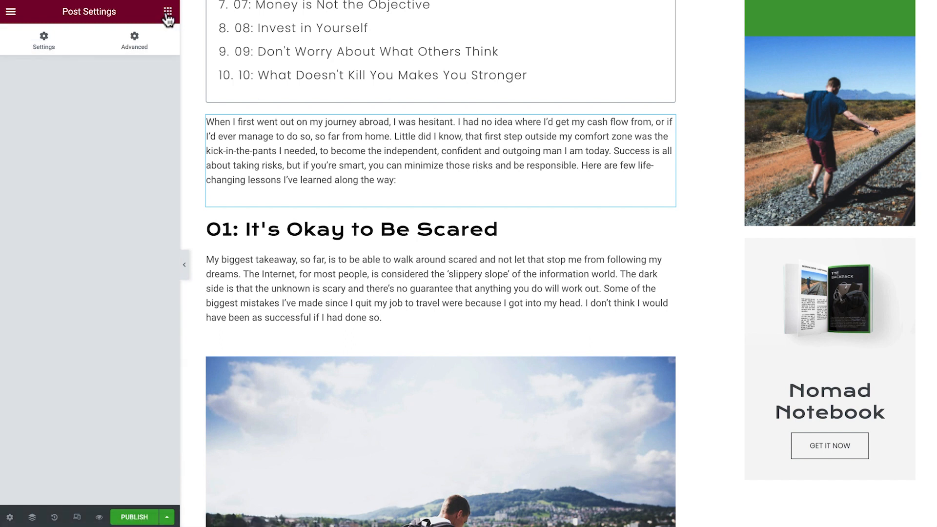
mouse_move(630, 140)
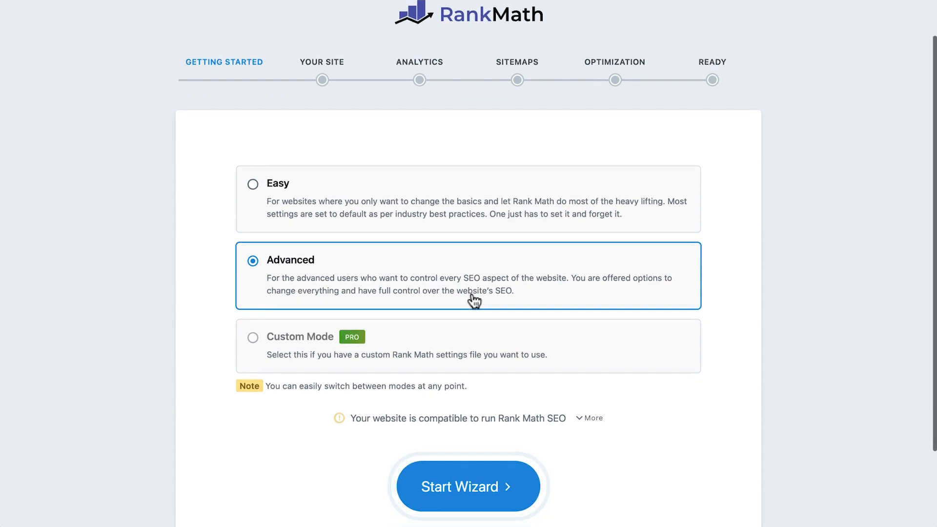
Start the Rank Math setup wizard in Advanced mode
scroll("down", 3)
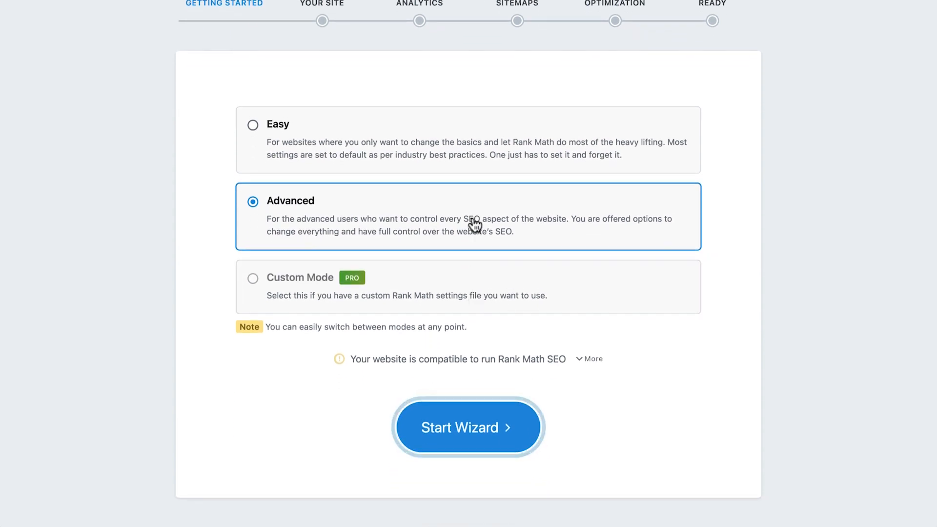
mouse_move(472, 428)
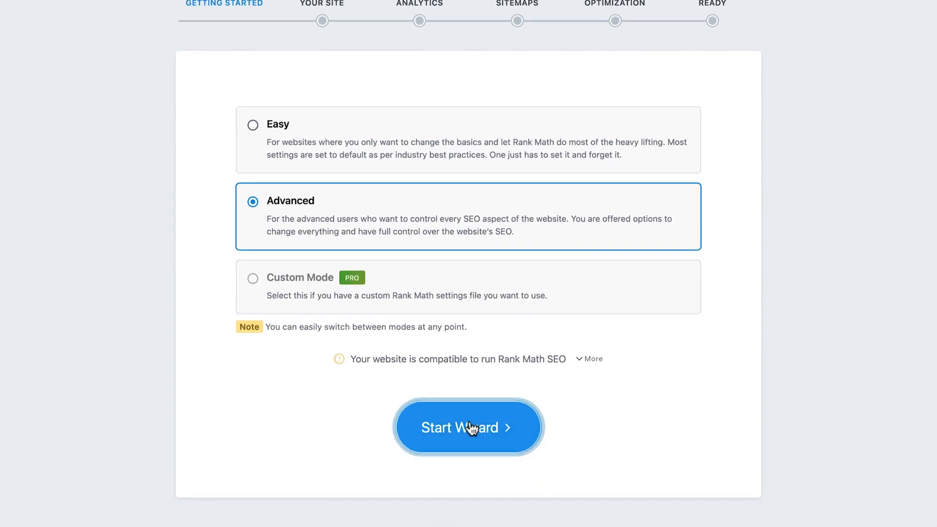
left_click(469, 428)
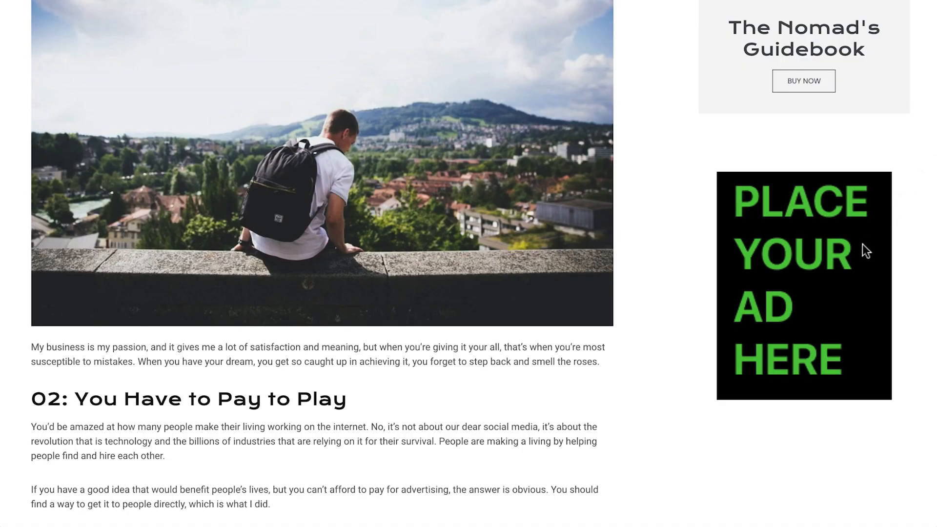
scroll("down", 3)
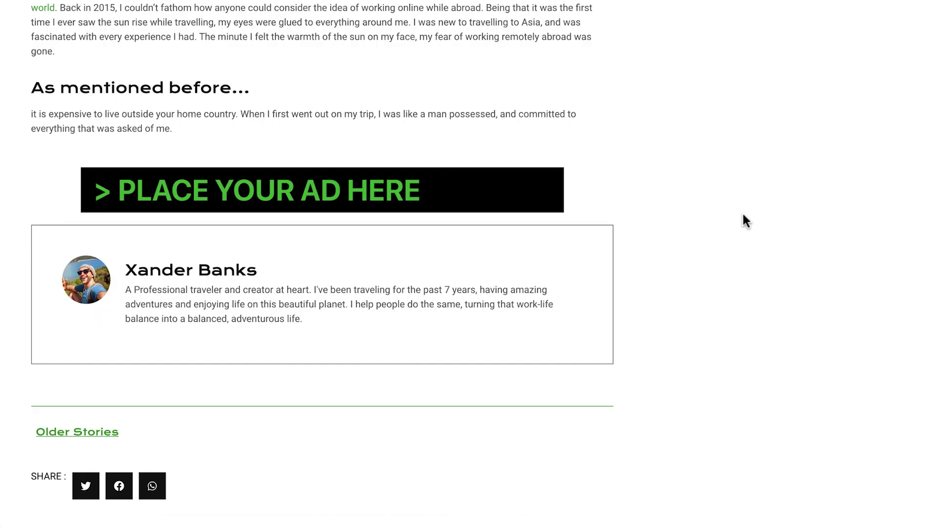